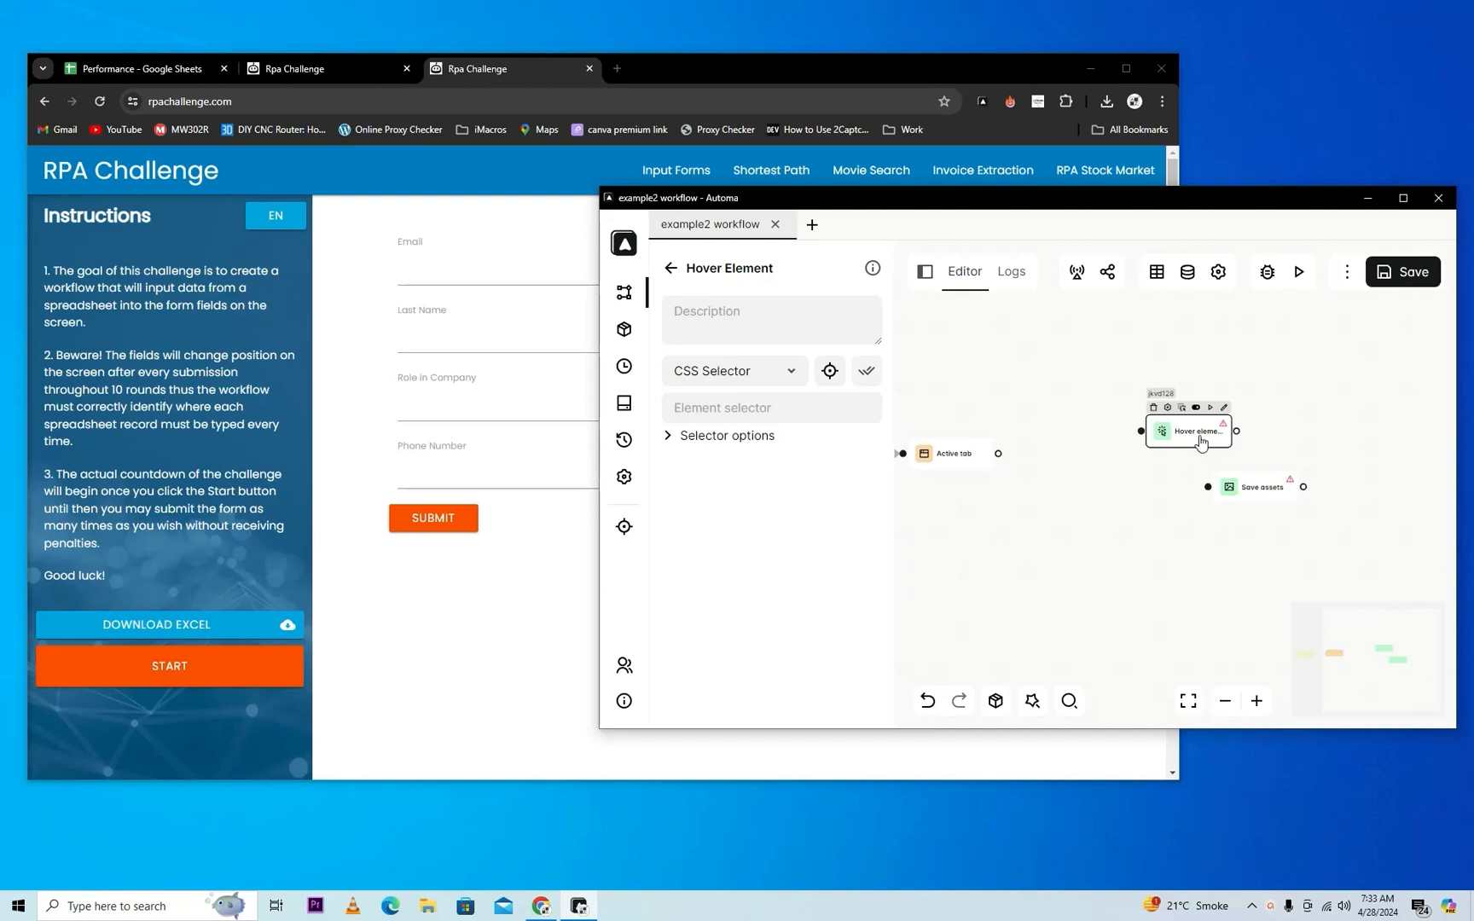
pyautogui.moveTo(334, 246)
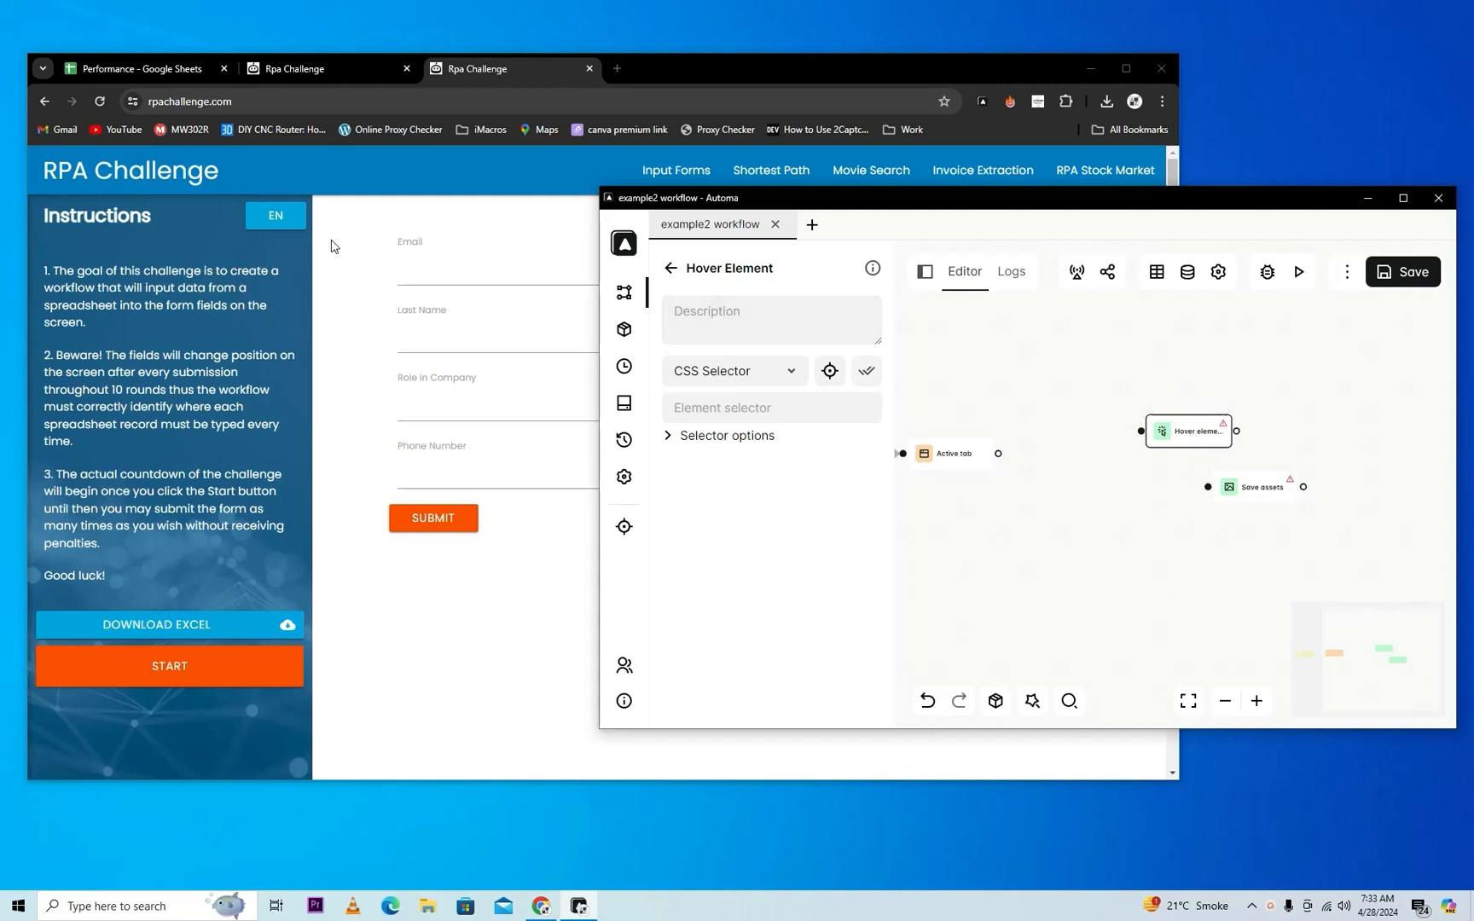
pyautogui.moveTo(443, 203)
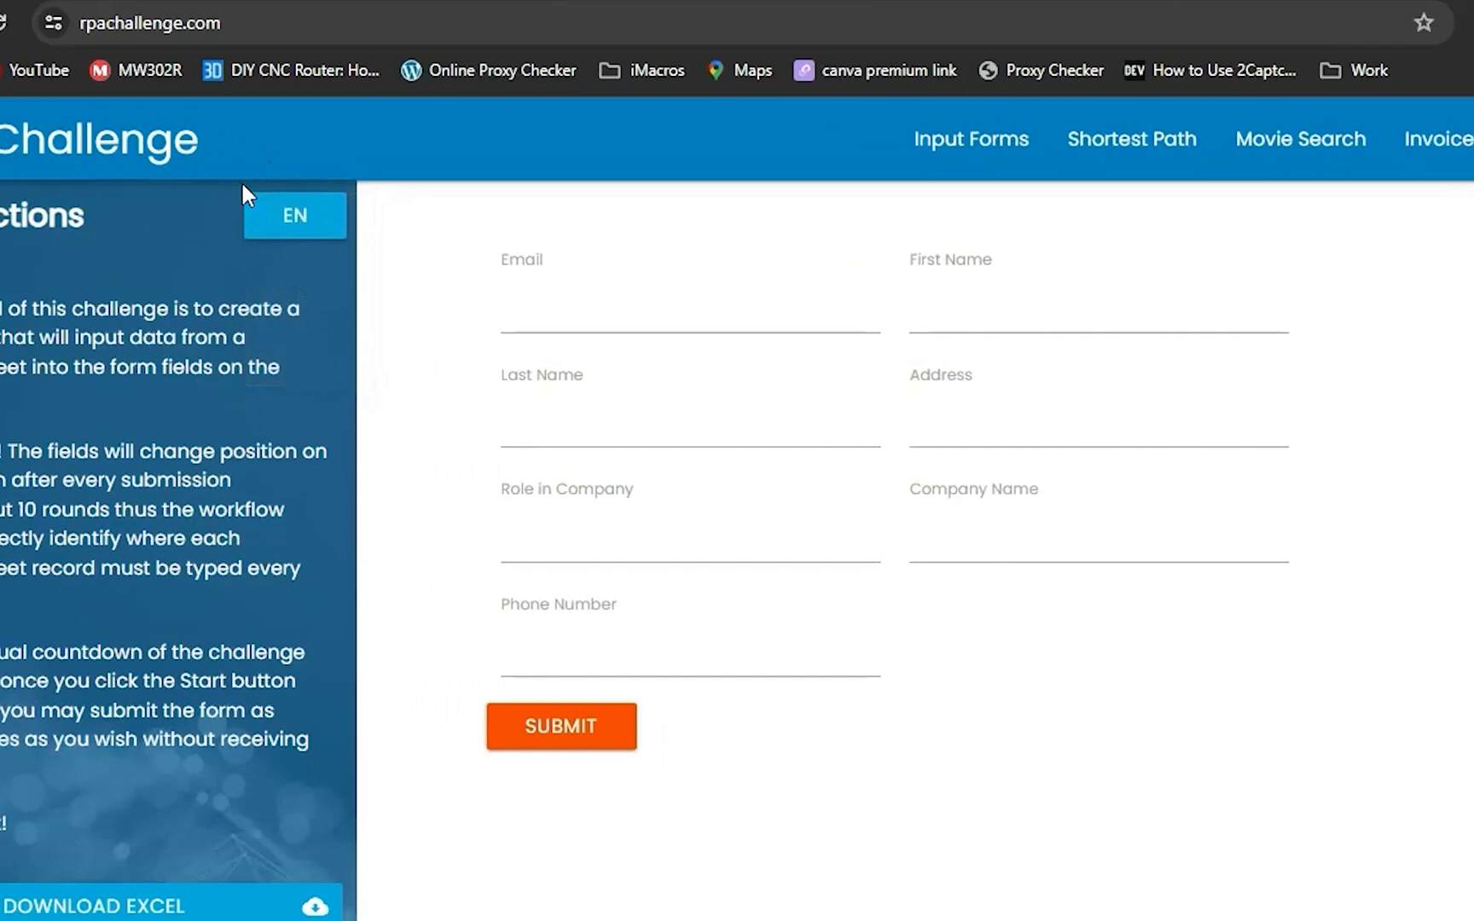
# Link the Active tab block to Hover Element and run the workflow.
pyautogui.click(295, 215)
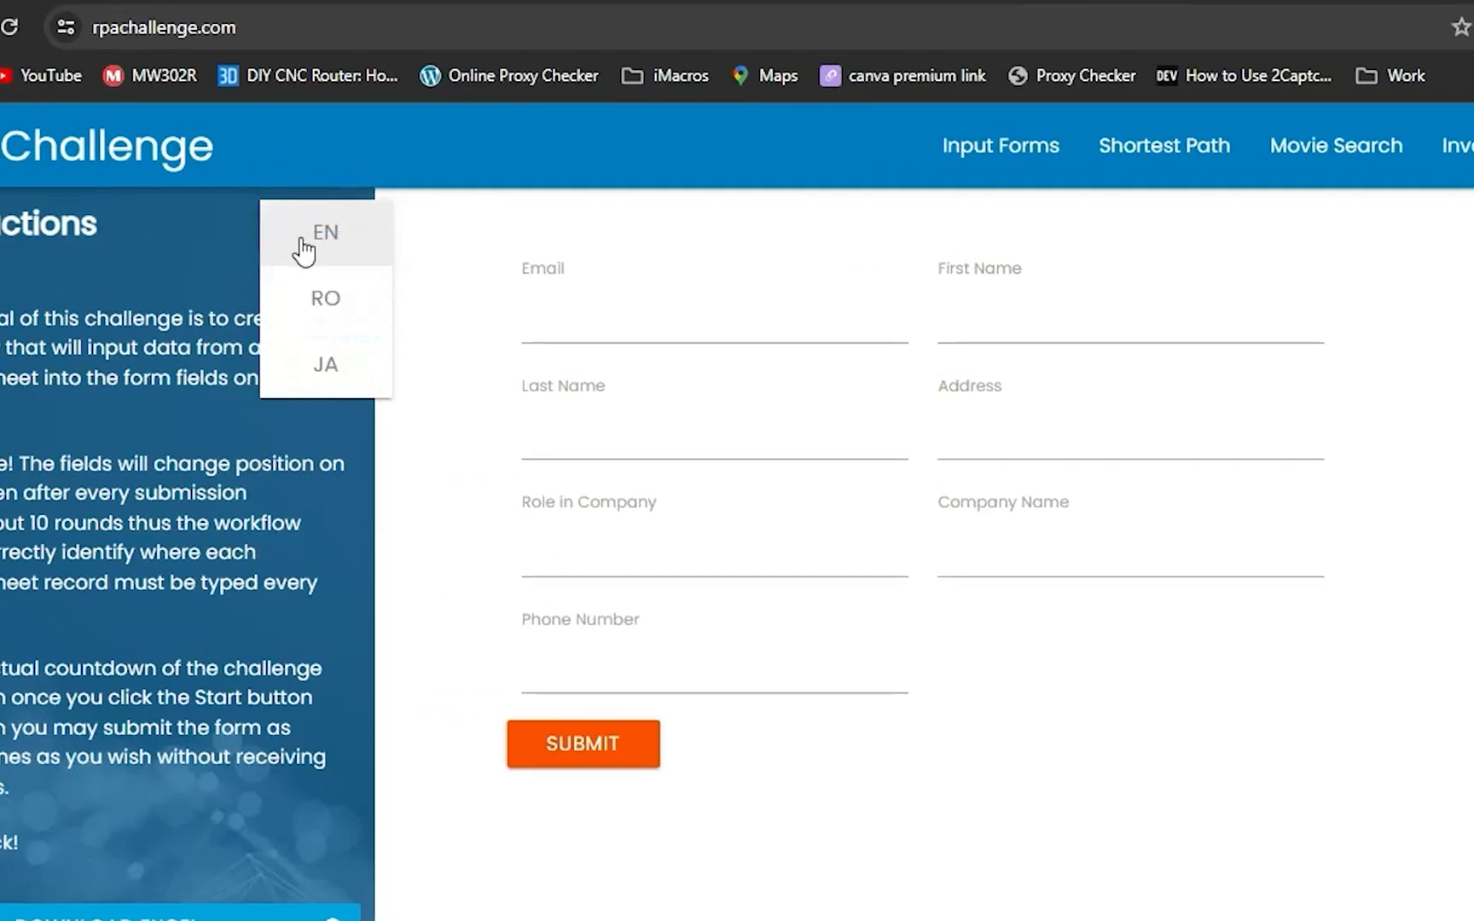
pyautogui.moveTo(324, 311)
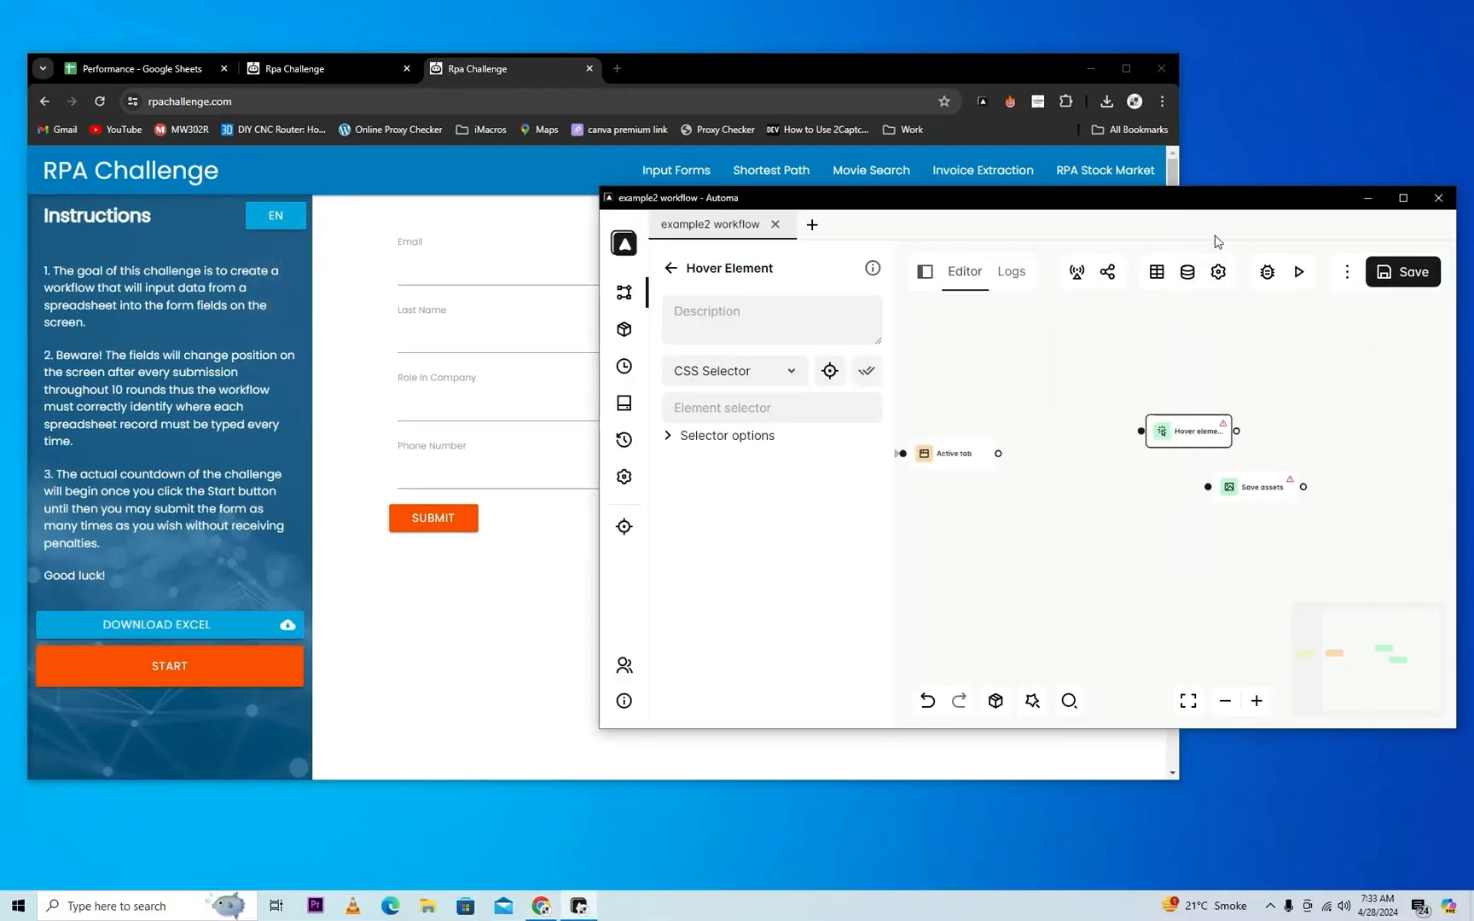
pyautogui.moveTo(1187, 431); pyautogui.dragTo(1095, 450)
pyautogui.write('a.dropdown-button')
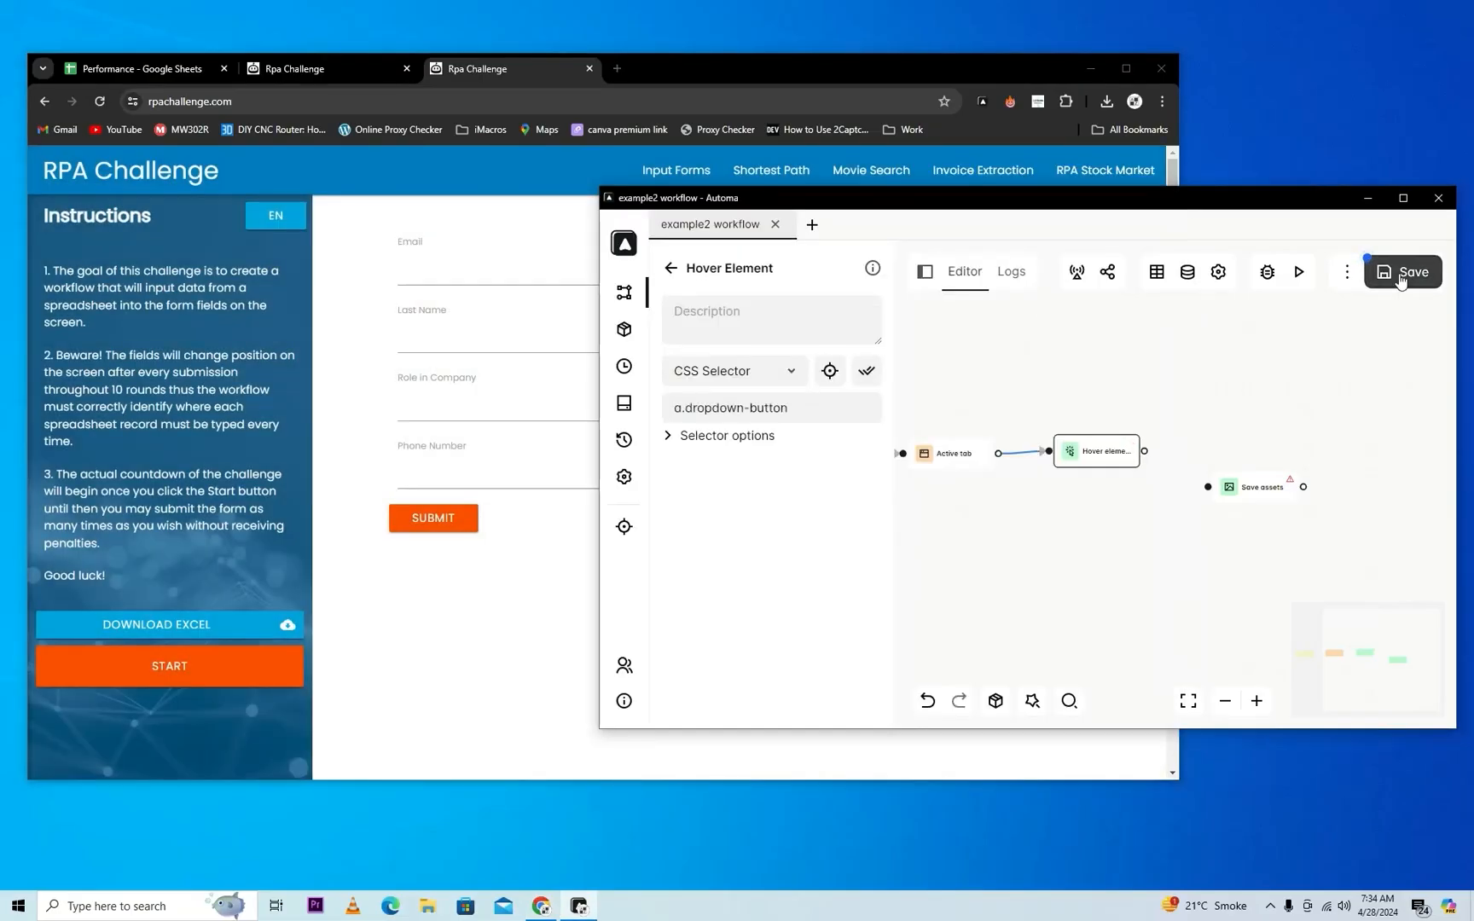
pyautogui.moveTo(1300, 275)
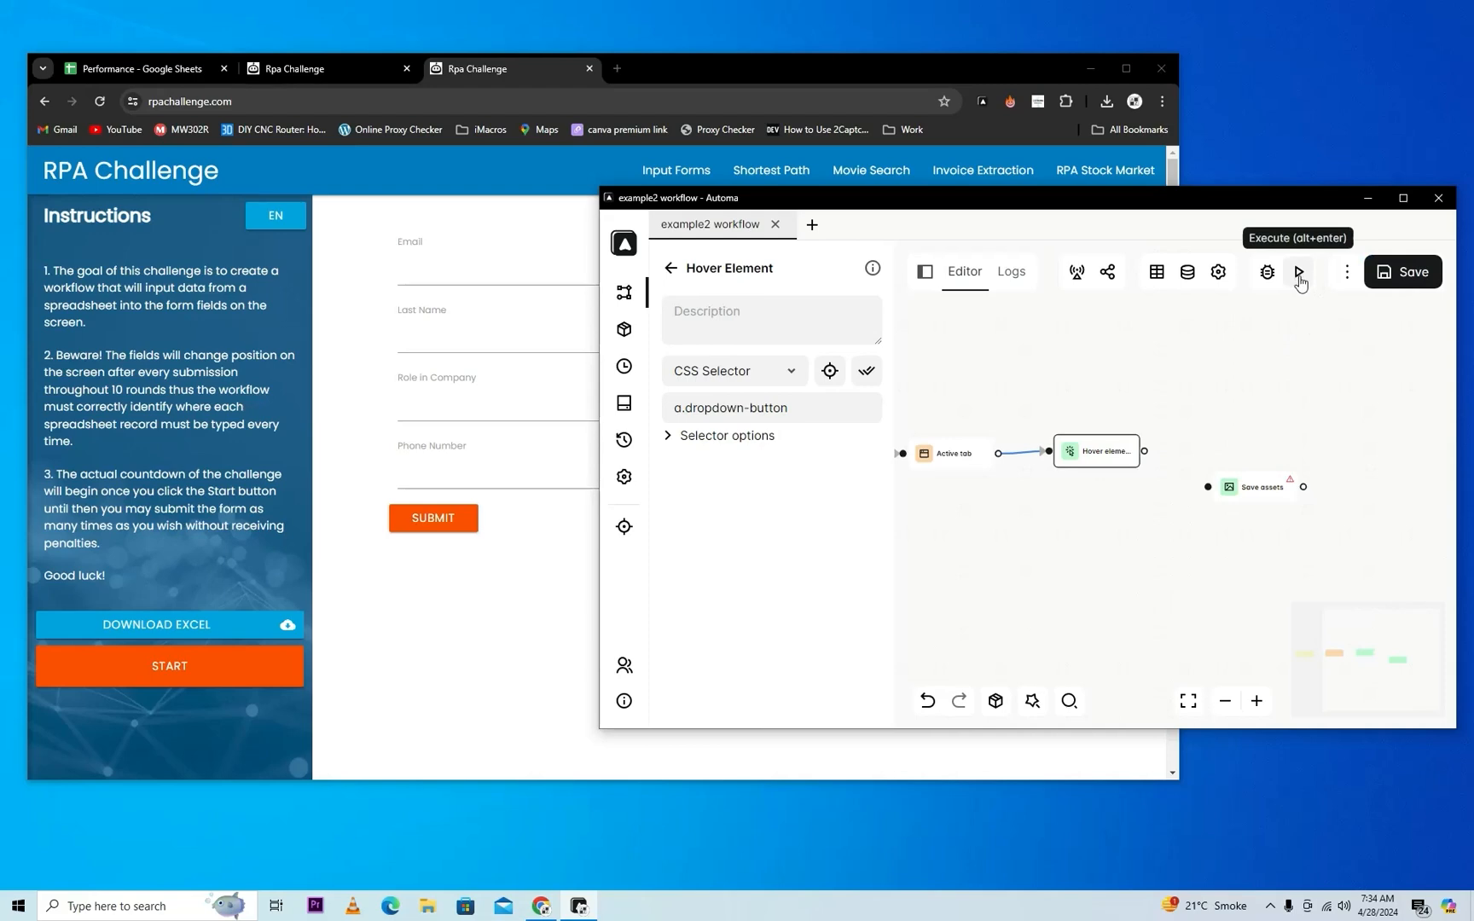
pyautogui.click(1298, 273)
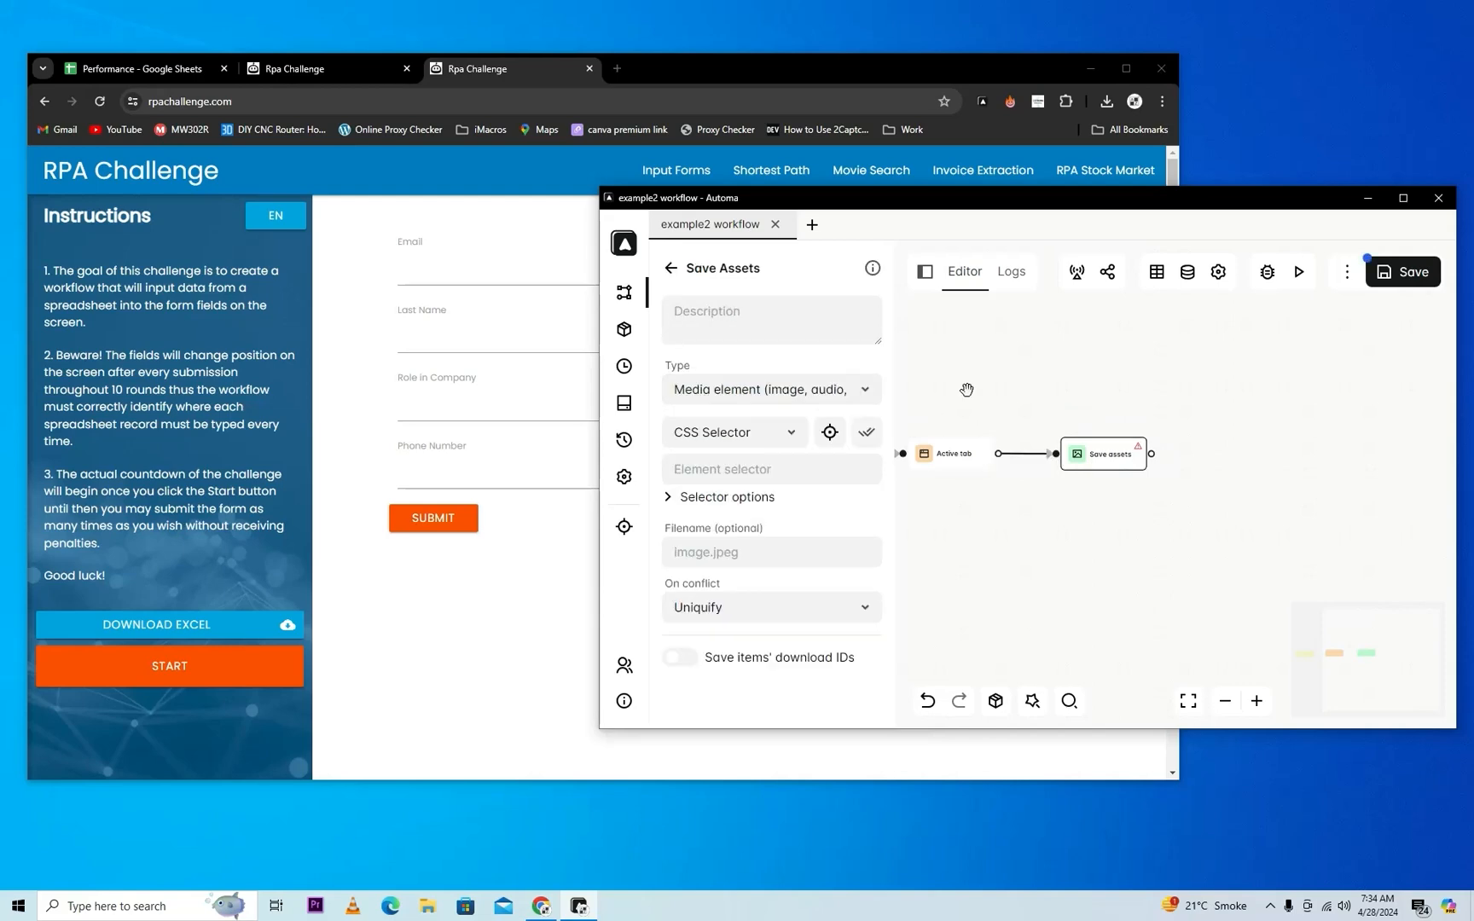
pyautogui.moveTo(846, 389)
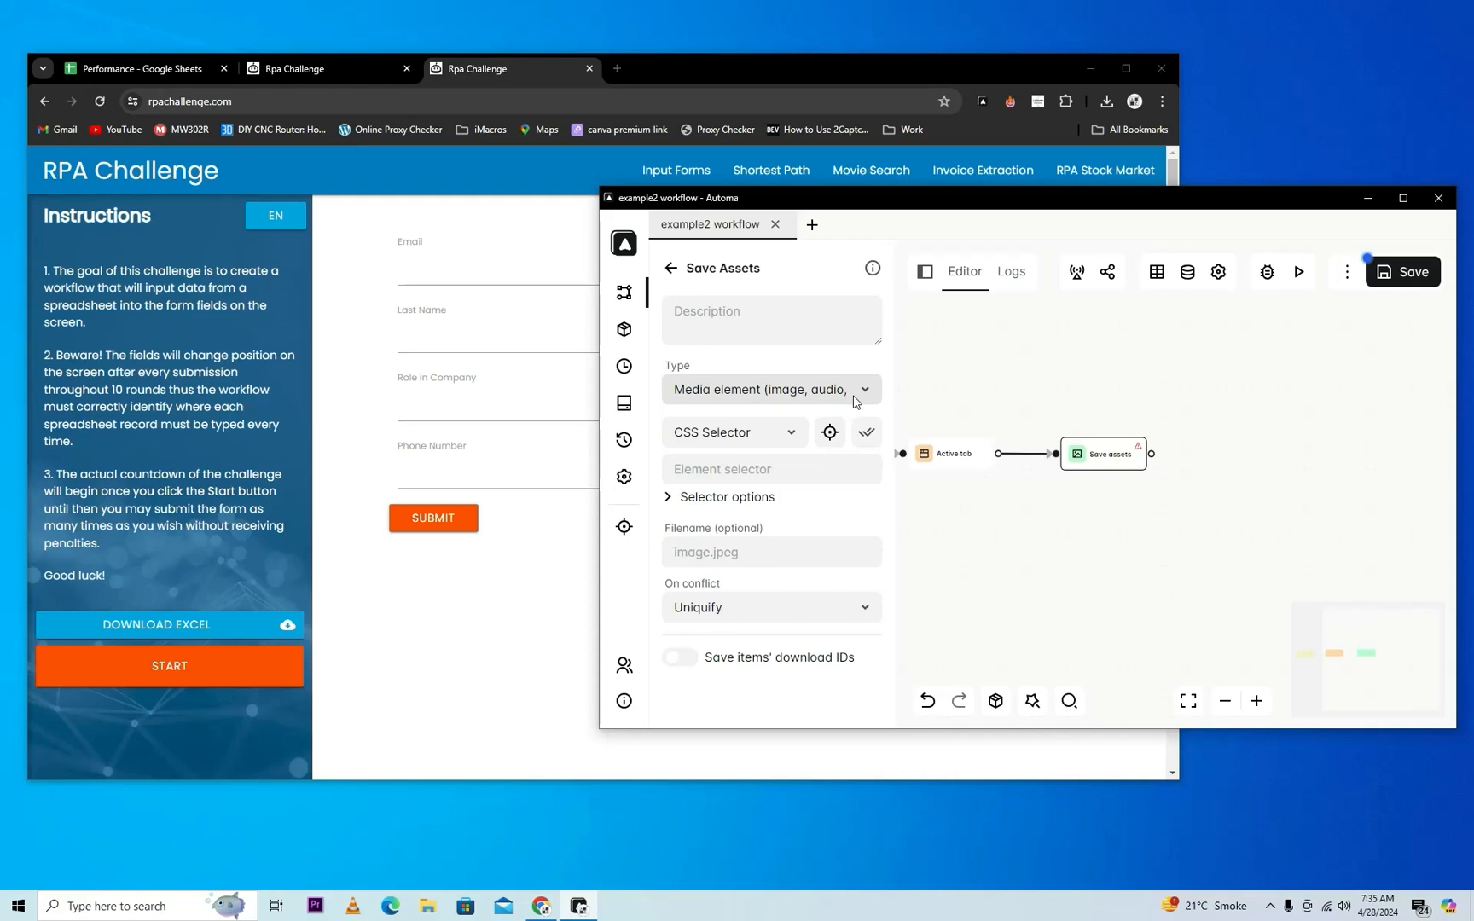
pyautogui.moveTo(828, 433)
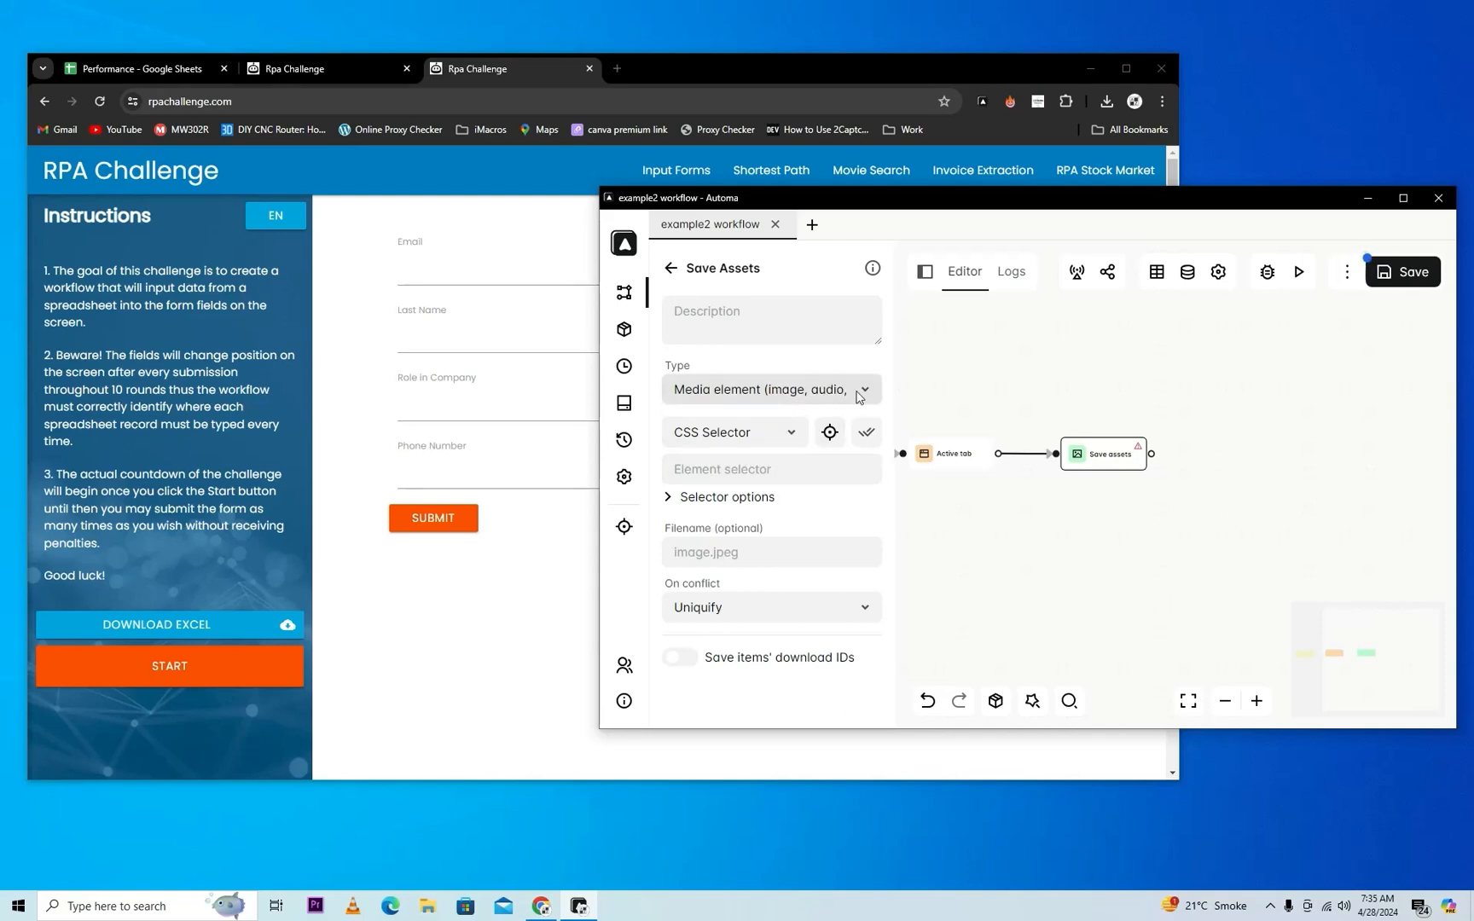
# Keep Media element as the Save Assets type after reviewing the type options.
pyautogui.click(770, 389)
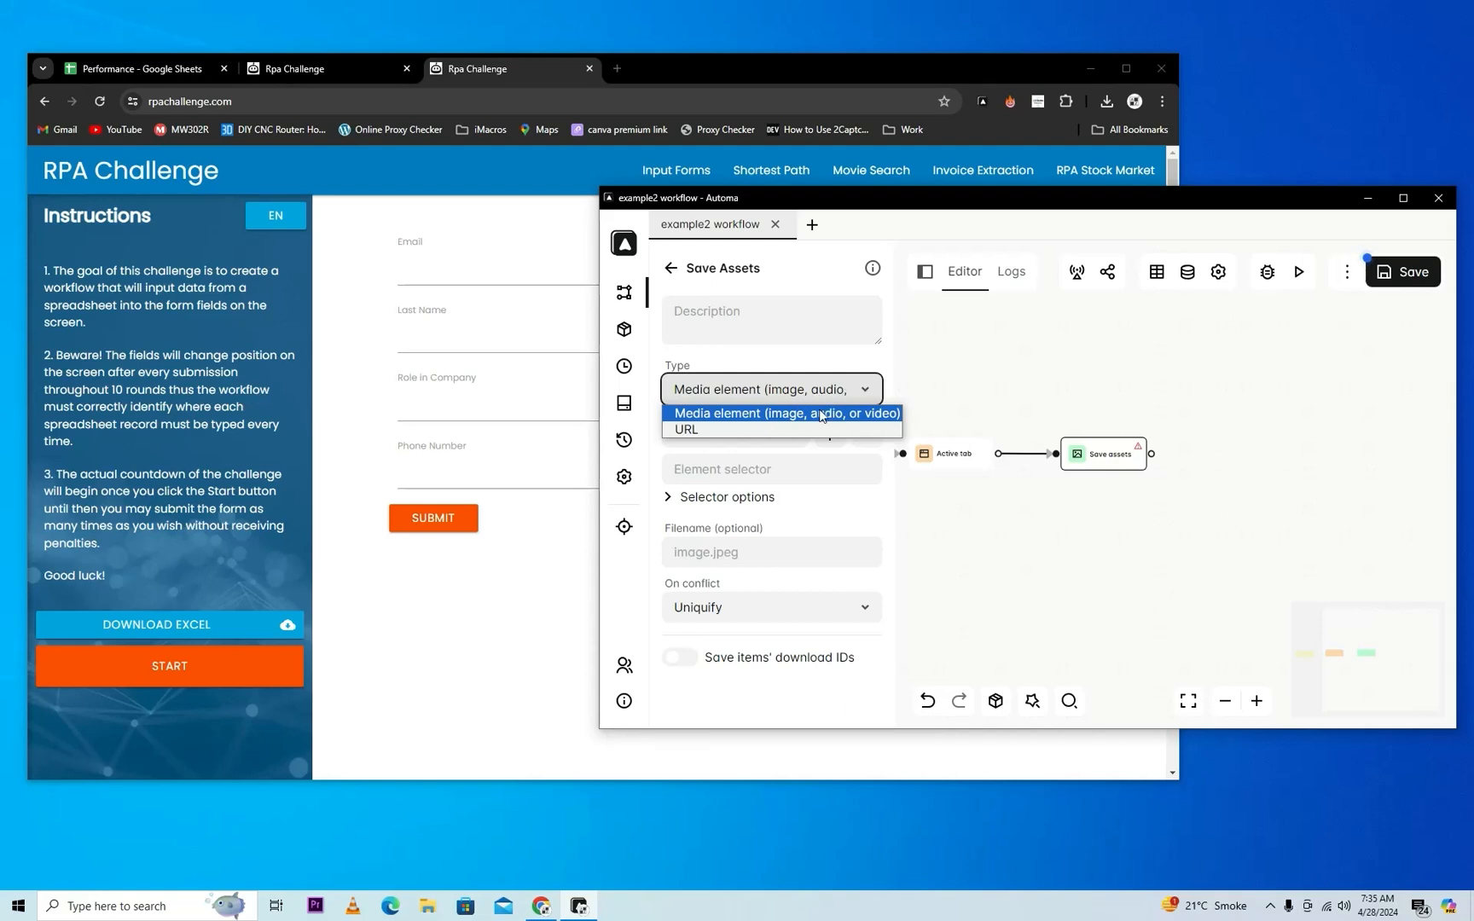
pyautogui.moveTo(826, 423)
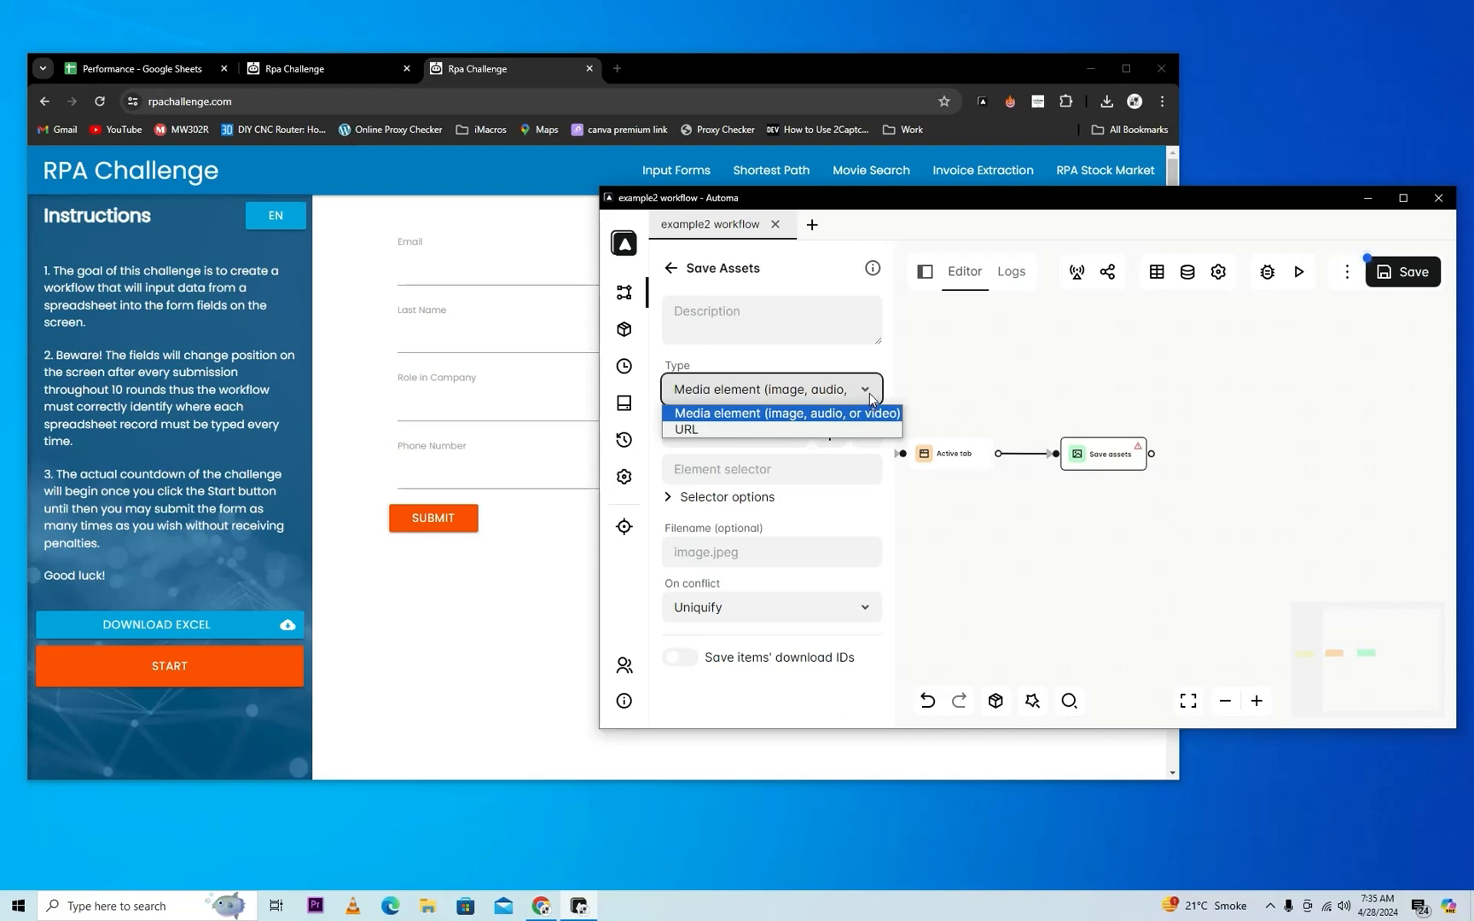
pyautogui.click(782, 413)
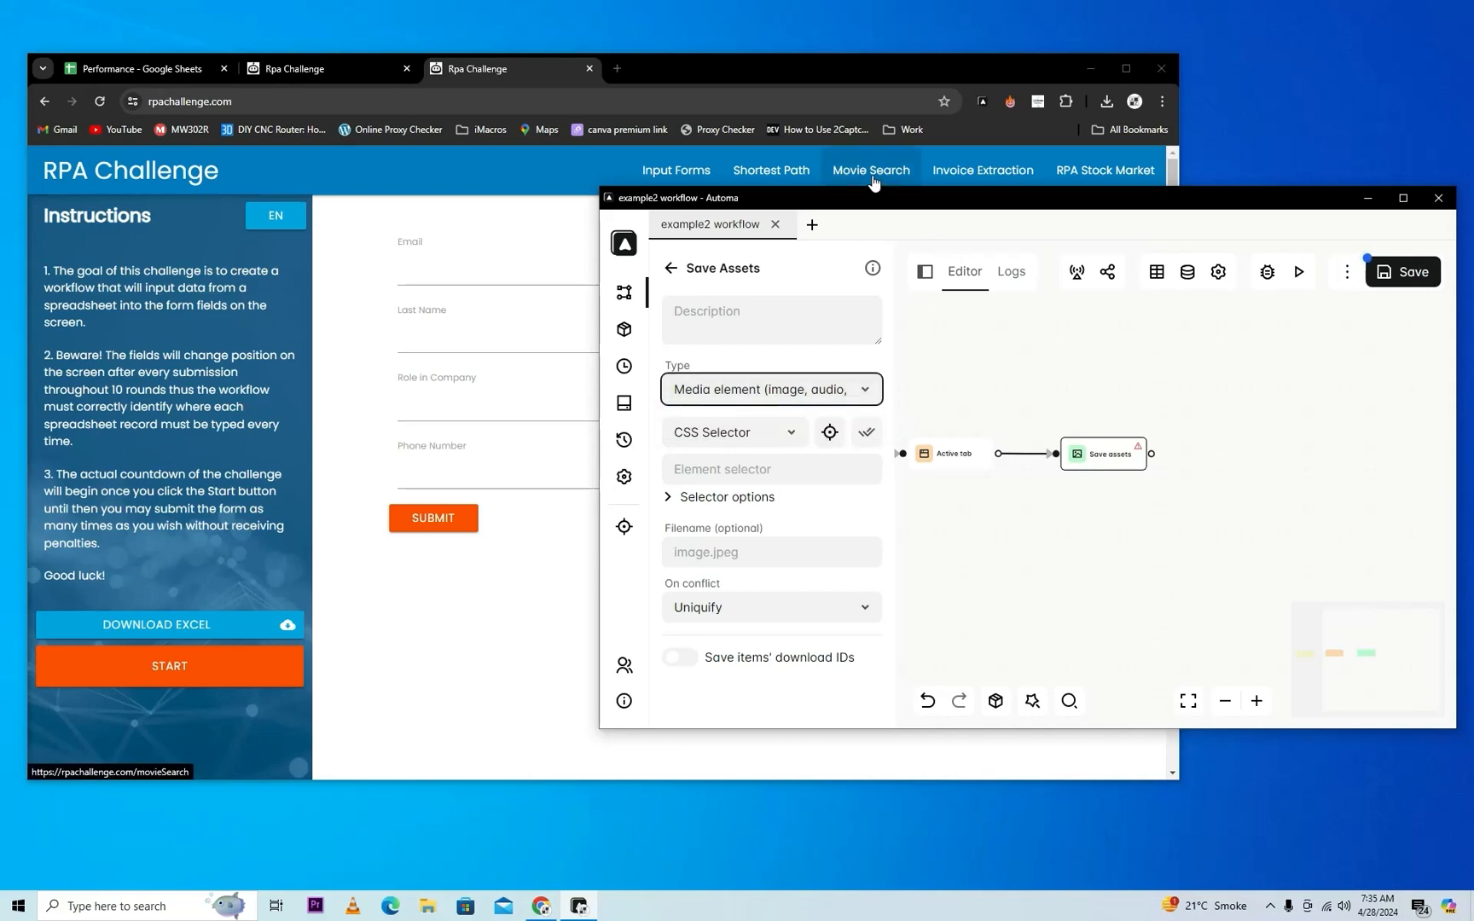
# Open the Movie Search challenge page and start searching for Ice Age.
pyautogui.click(869, 170)
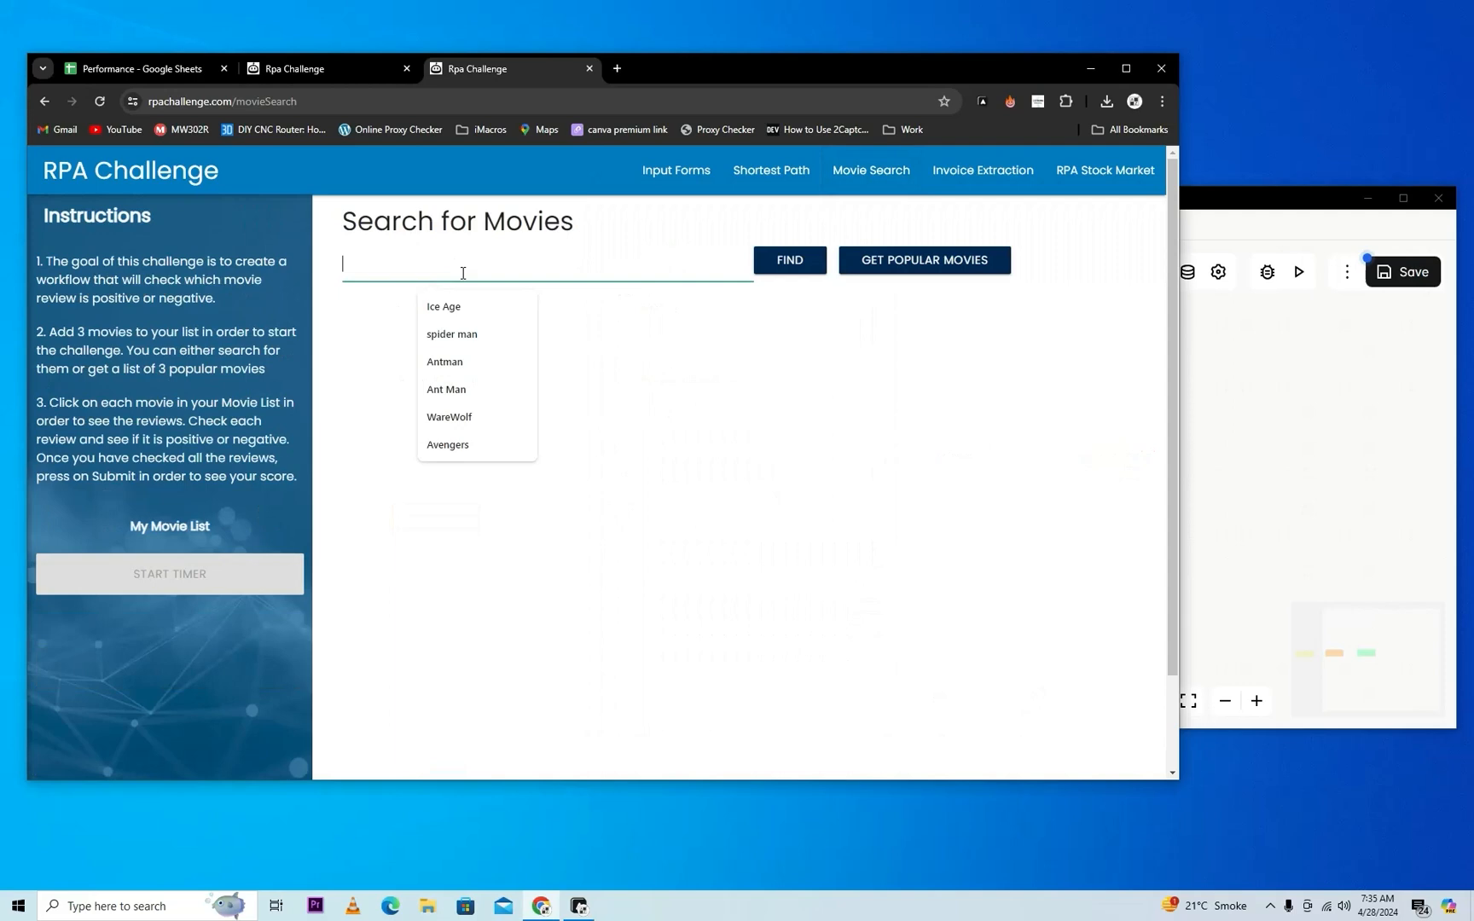
pyautogui.click(442, 305)
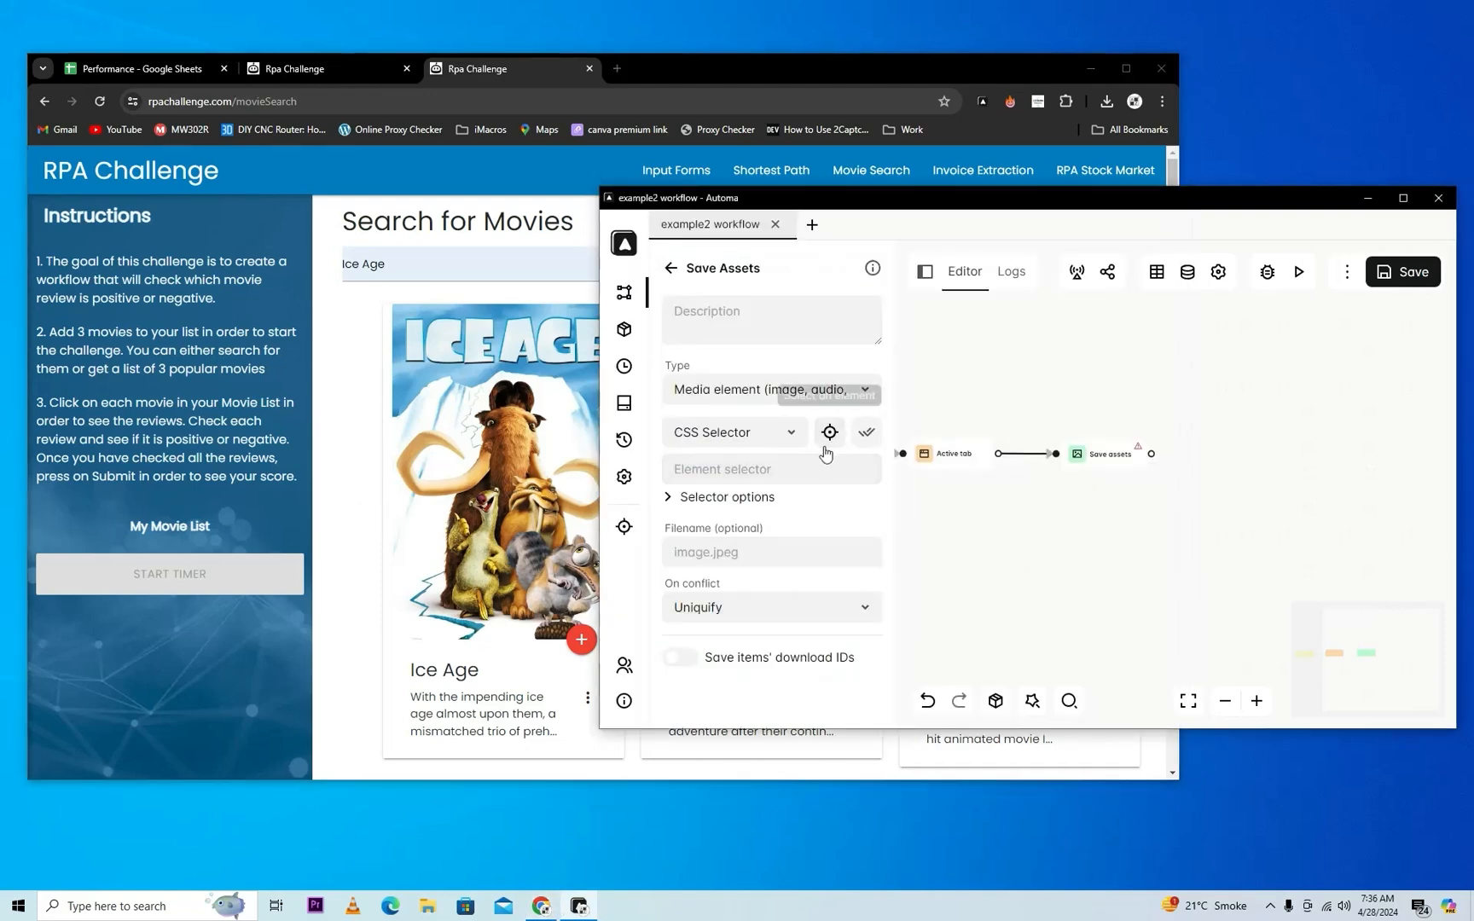
# Target the first Ice Age poster (.carditem:nth-child(1) img) and run the workflow.
pyautogui.click(829, 431)
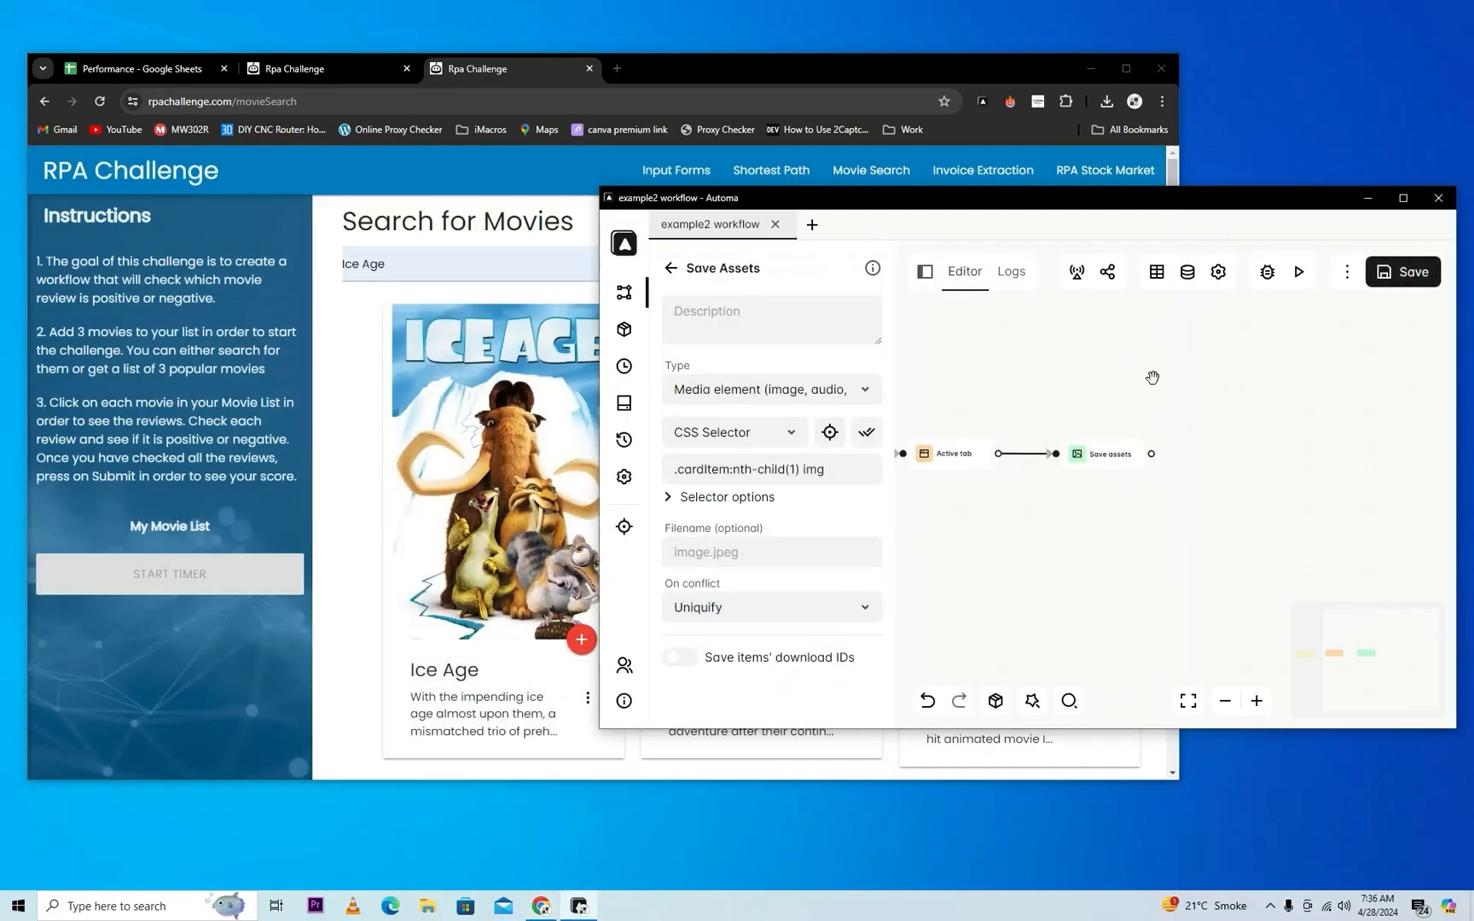
pyautogui.moveTo(1300, 272)
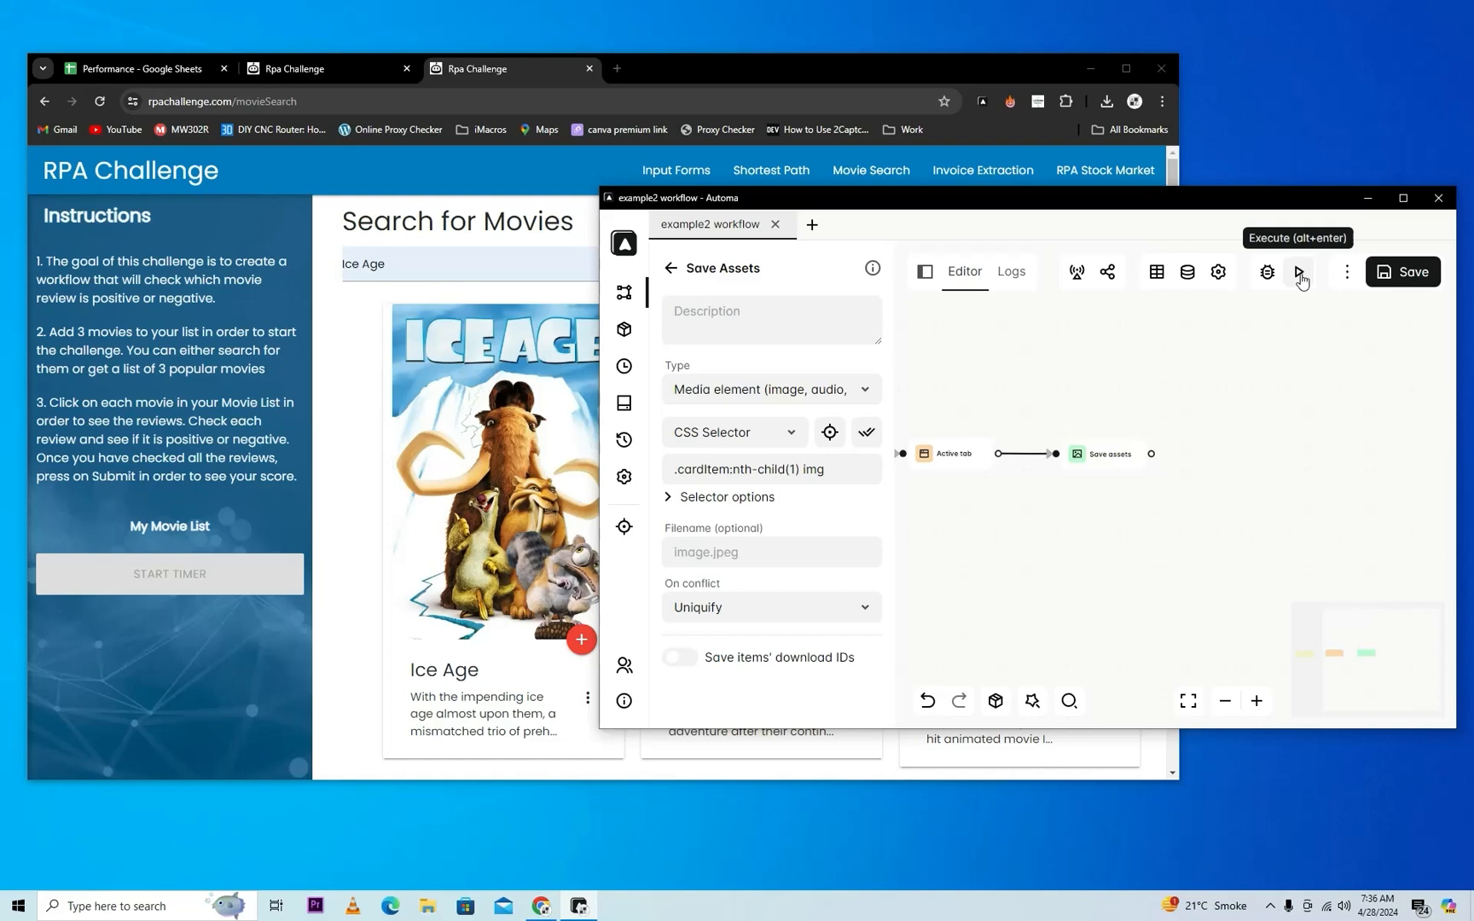
pyautogui.click(1299, 271)
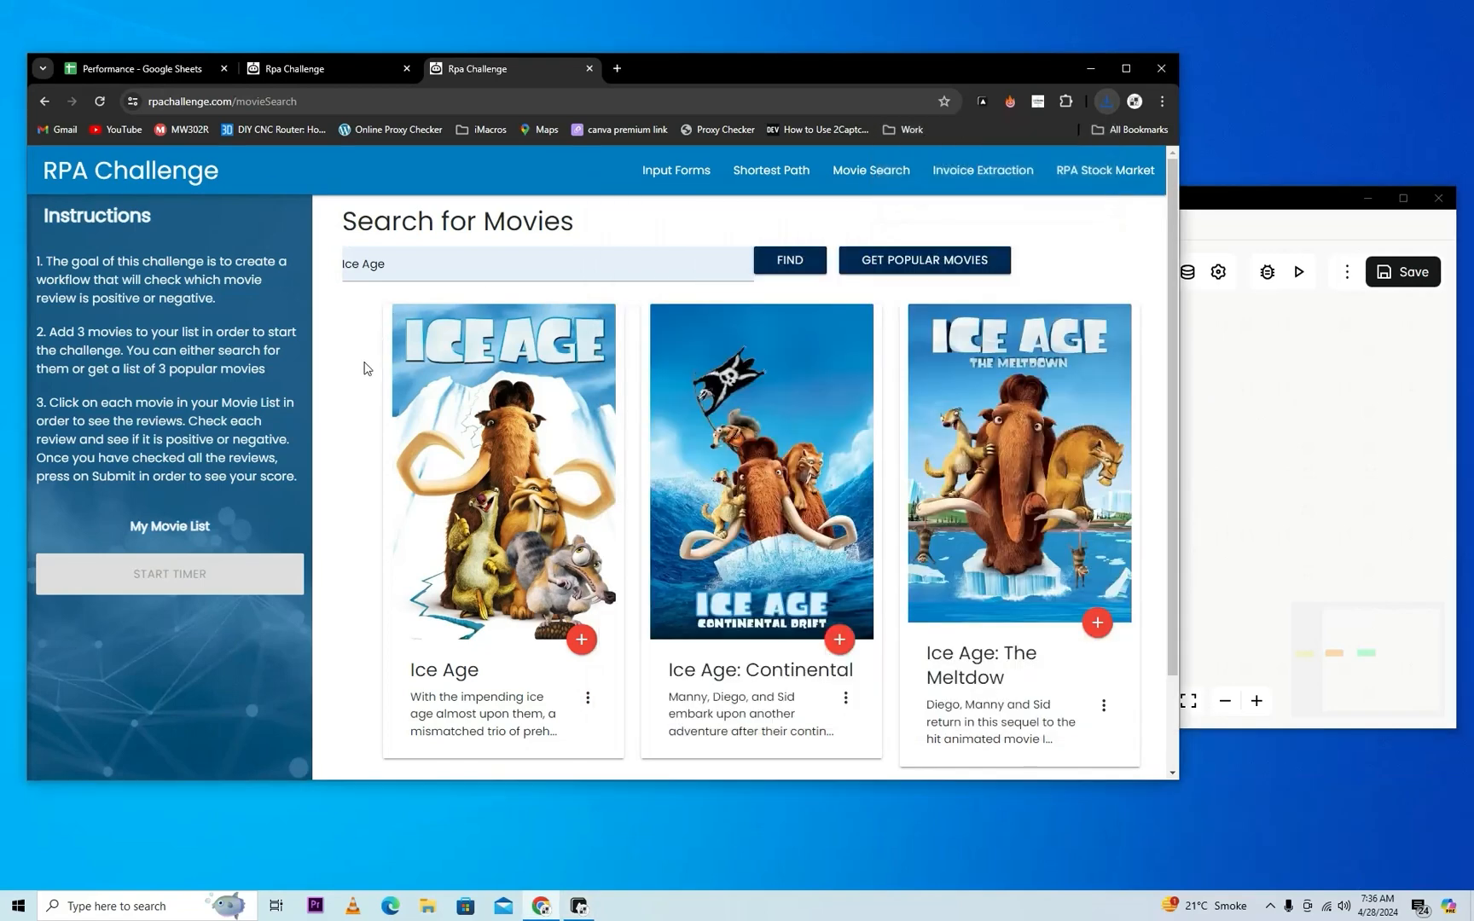
# Return to the Input Forms page and copy the DOWNLOAD EXCEL link address.
pyautogui.click(376, 100)
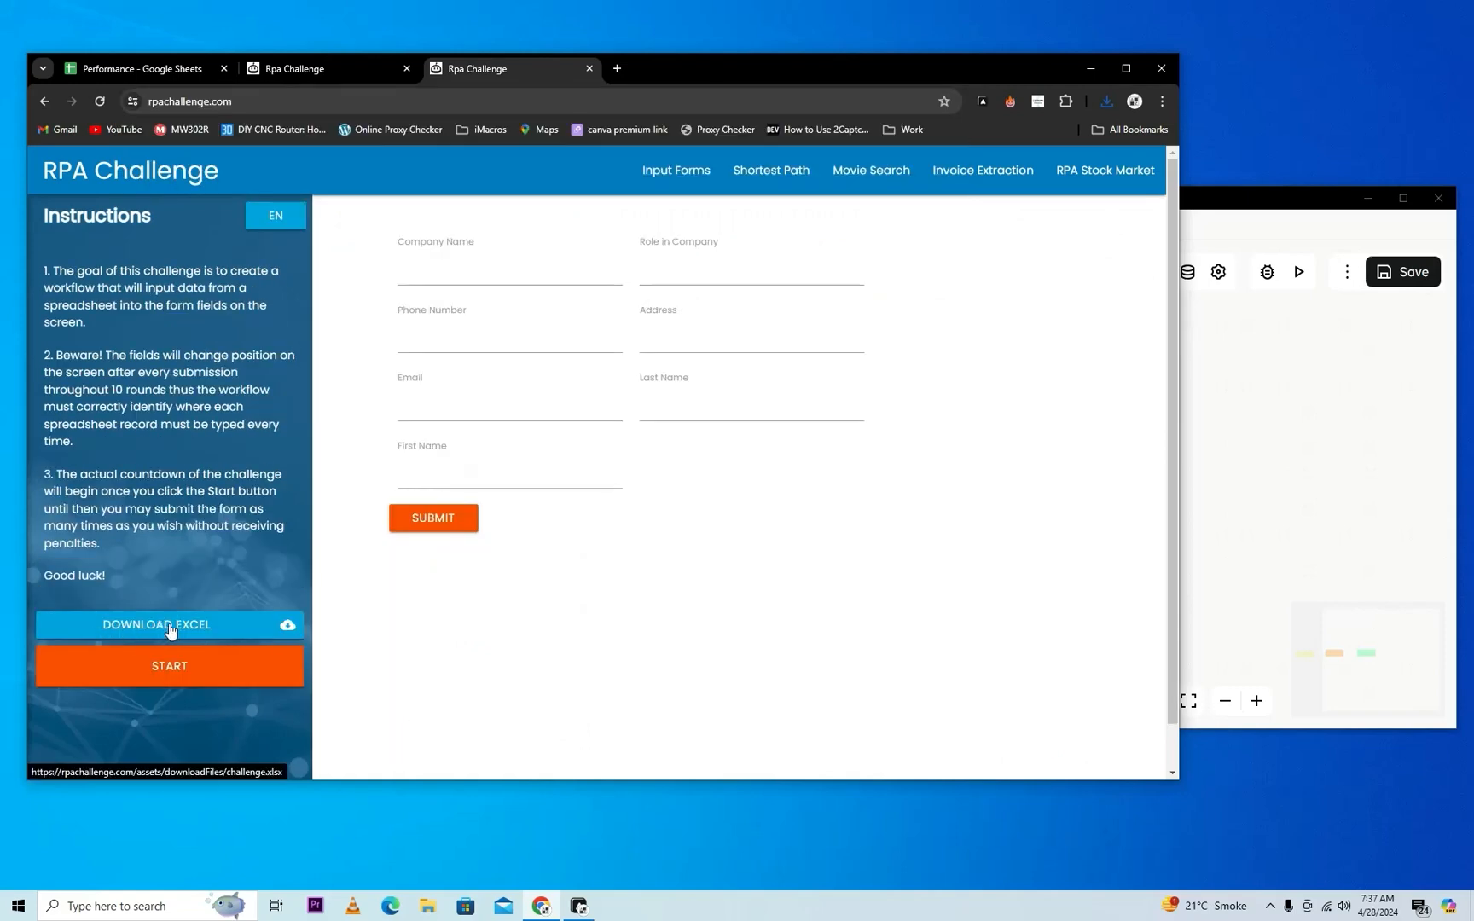
pyautogui.rightClick(169, 624)
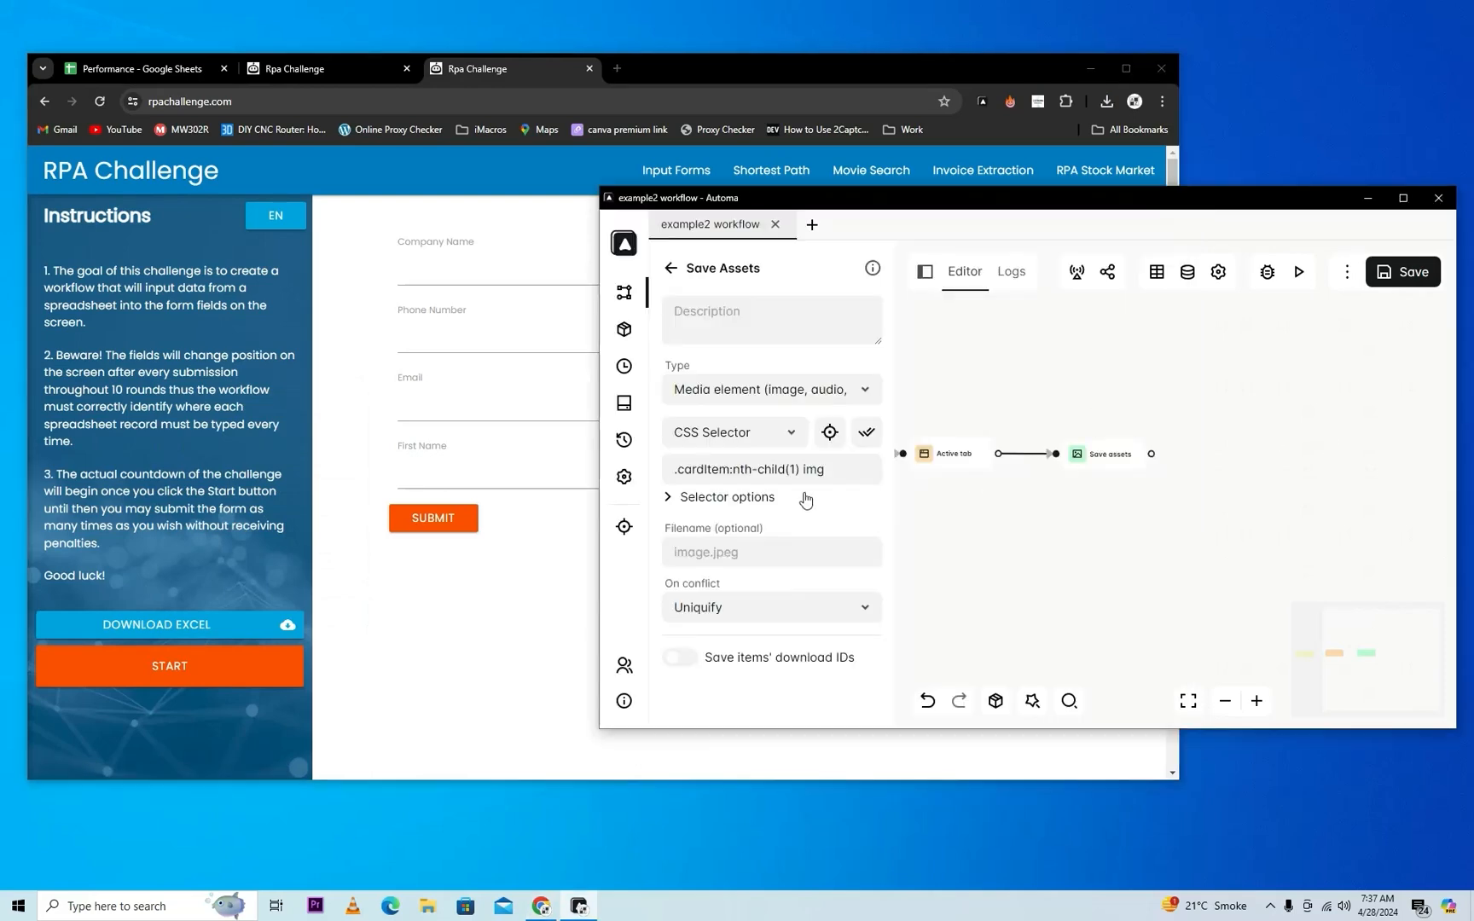
# Set Save Assets type to URL with the challenge.xlsx link, then run the workflow.
pyautogui.click(769, 390)
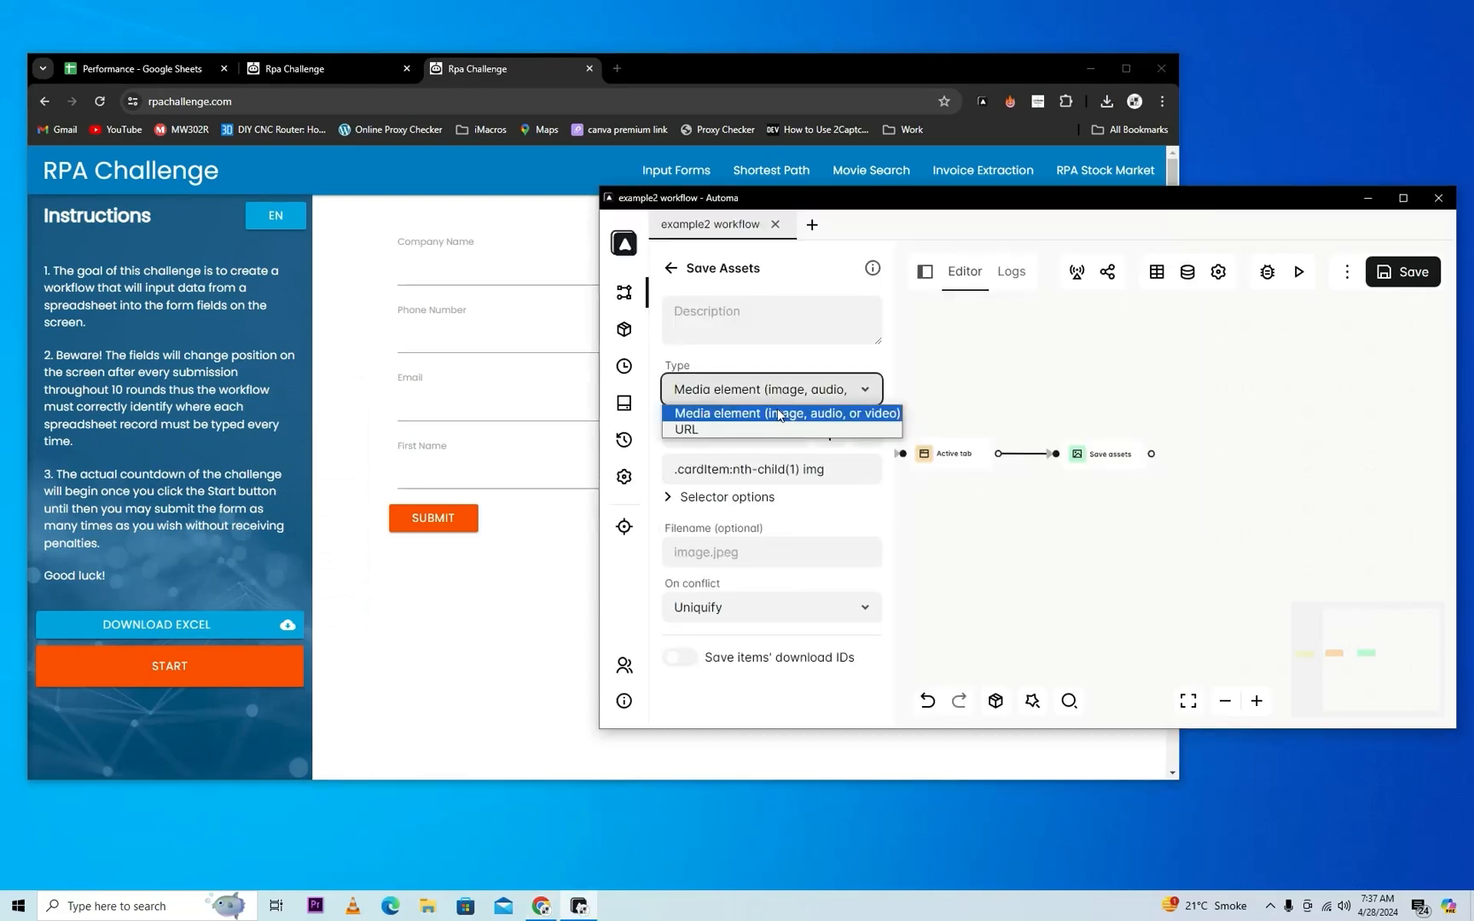
pyautogui.click(686, 429)
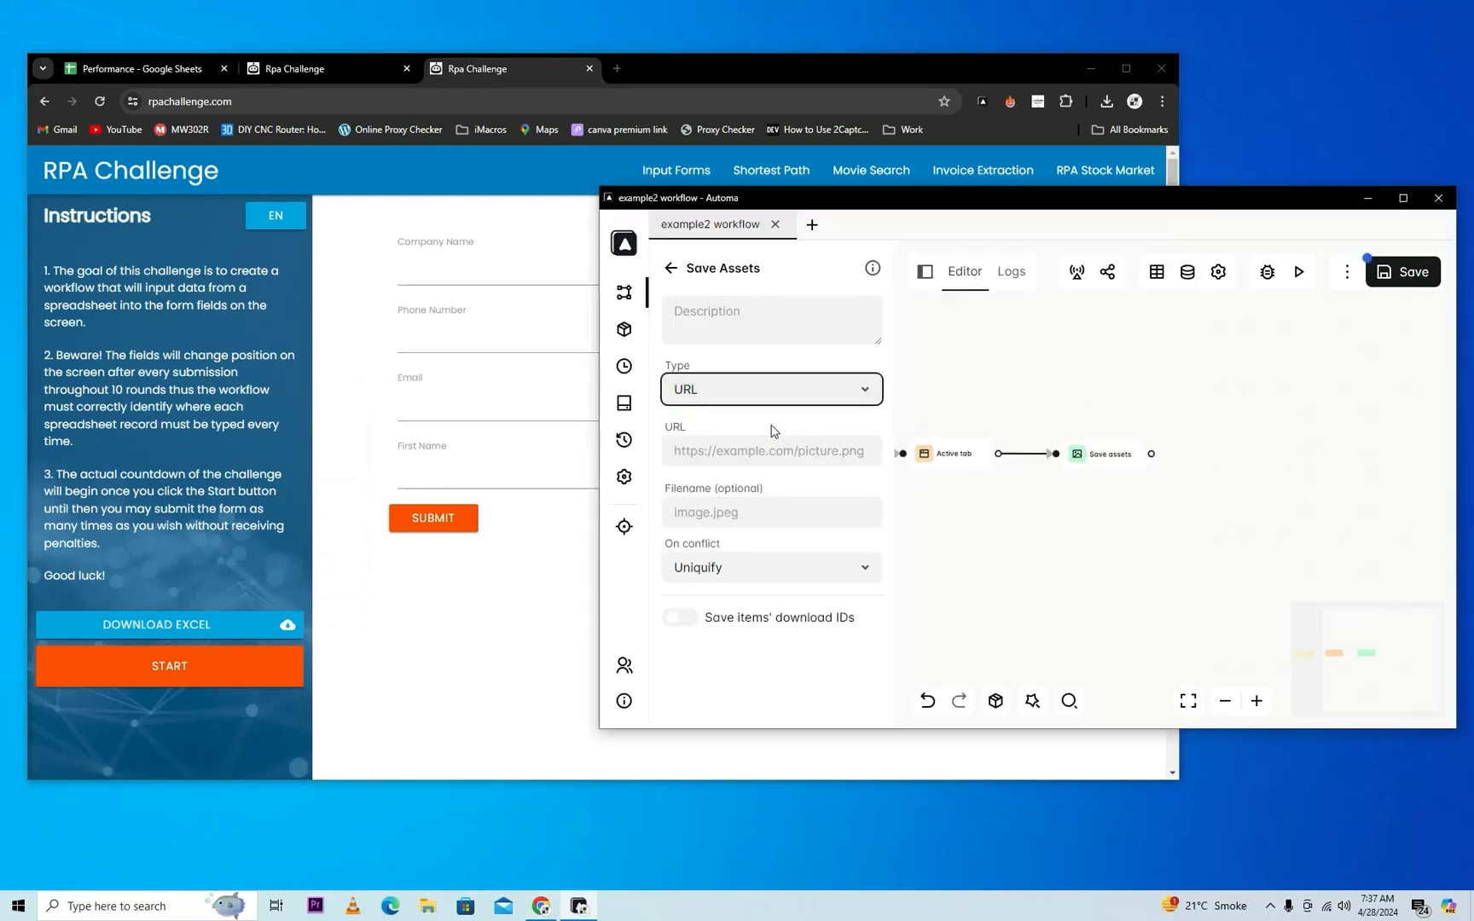
pyautogui.write('sets/downloadFiles/challenge.xlsx')
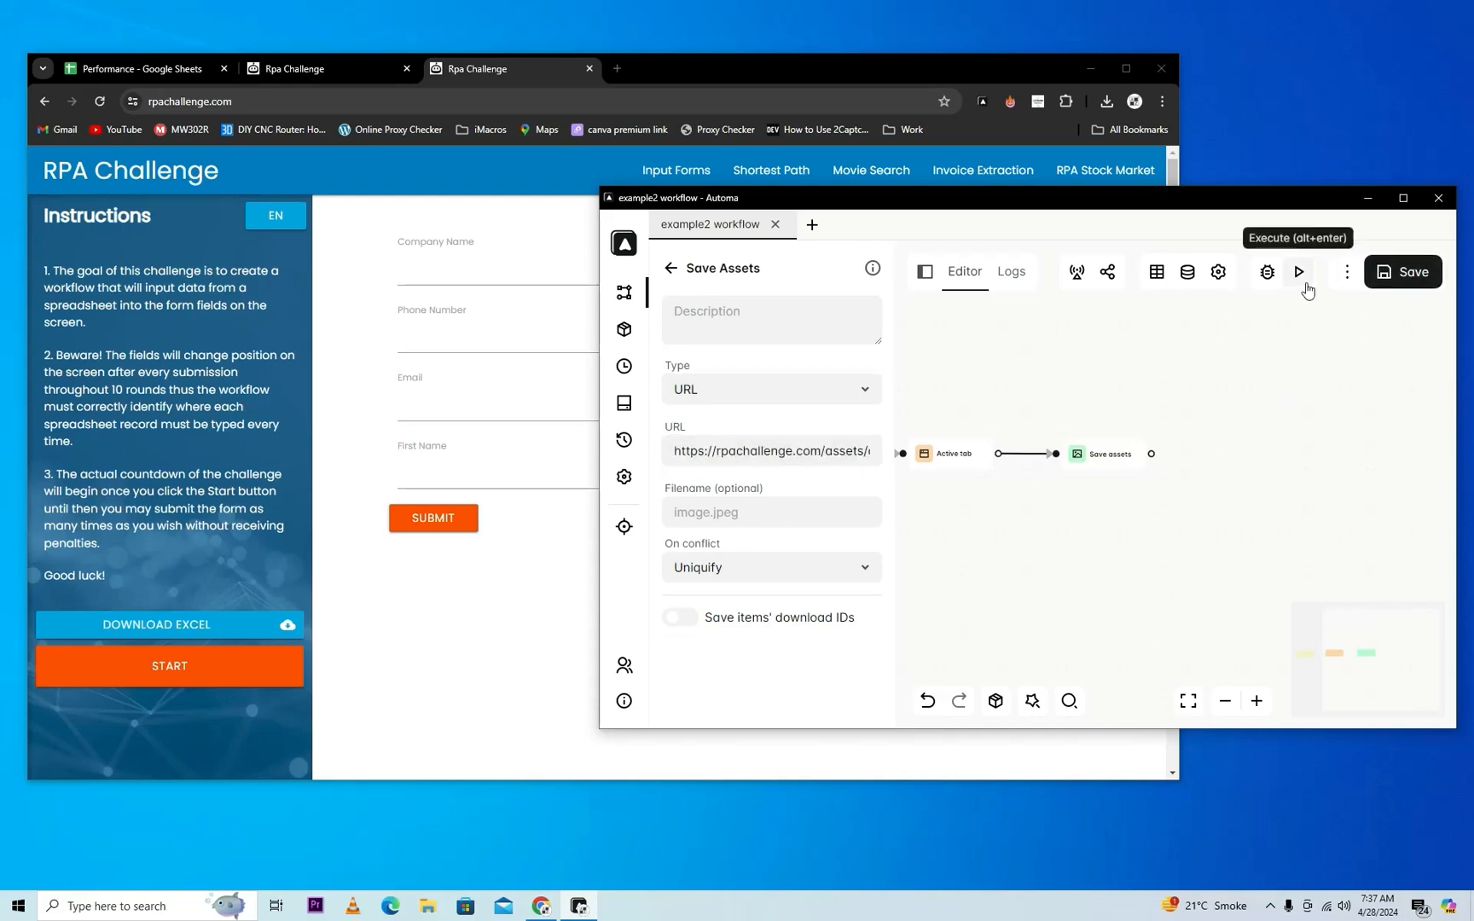
pyautogui.click(1298, 271)
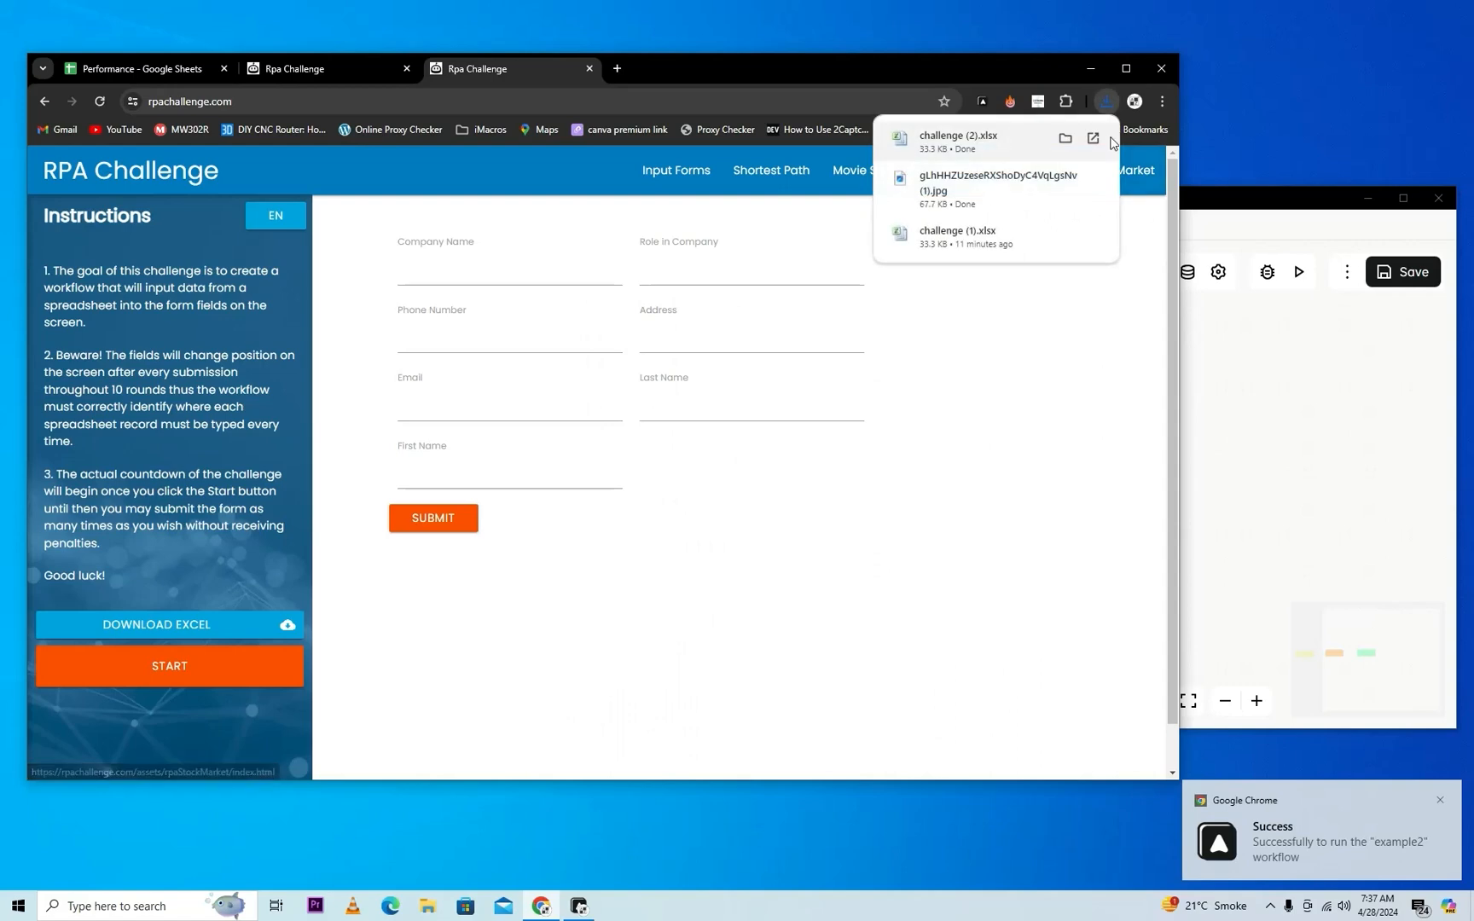